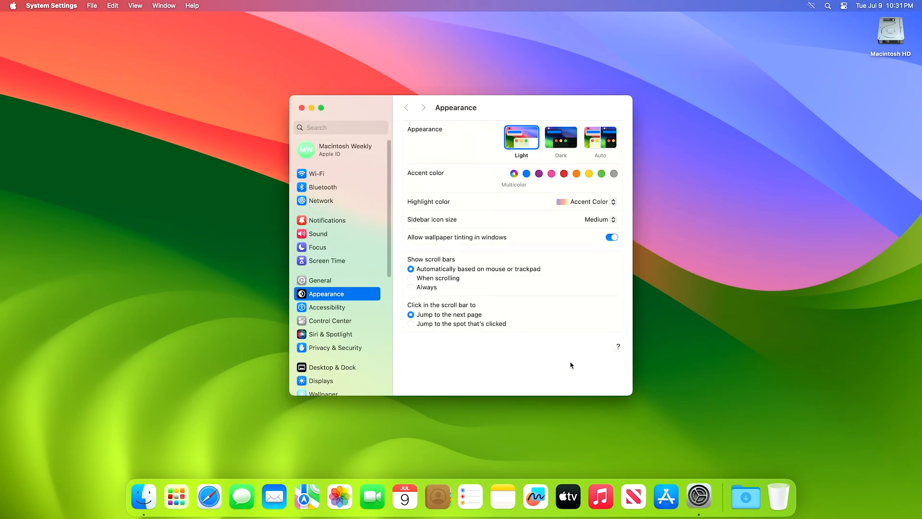
Step: Show the Software Update page listing macOS Sonoma 14.6 Beta 3 as available
click(321, 280)
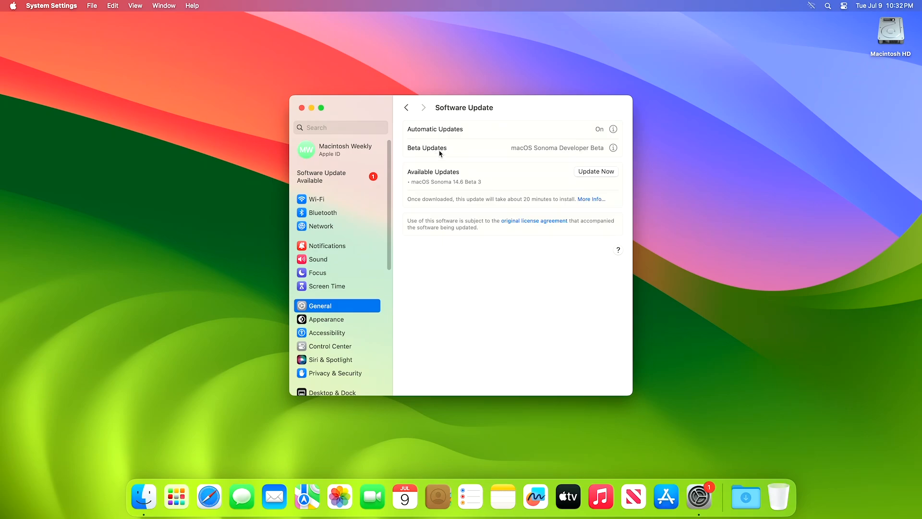
mouse_move(610, 182)
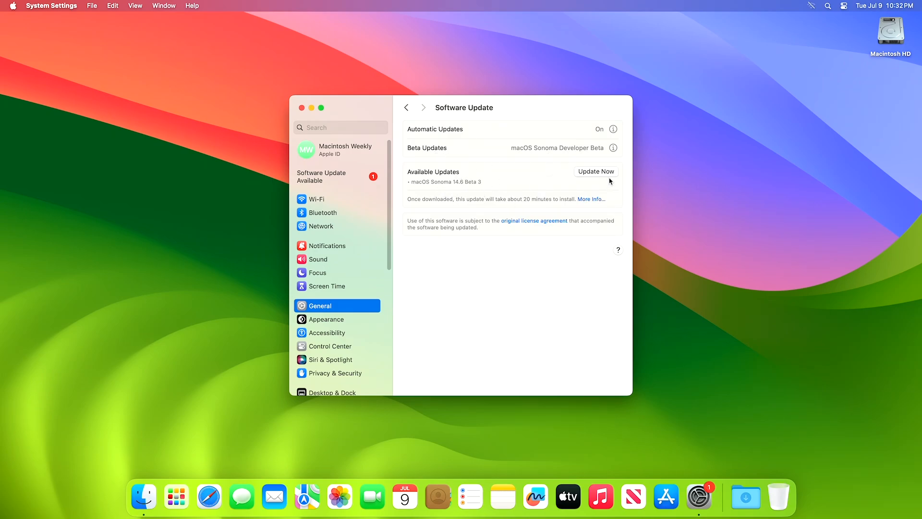
Step: Start installing macOS Sonoma 14.6 Beta 3 via Update Now and authorise it with the admin password
click(596, 171)
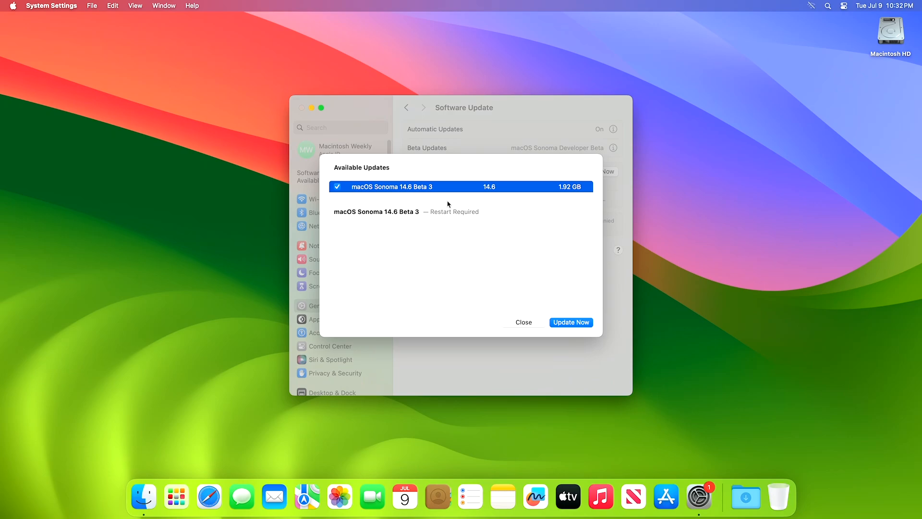
mouse_move(583, 322)
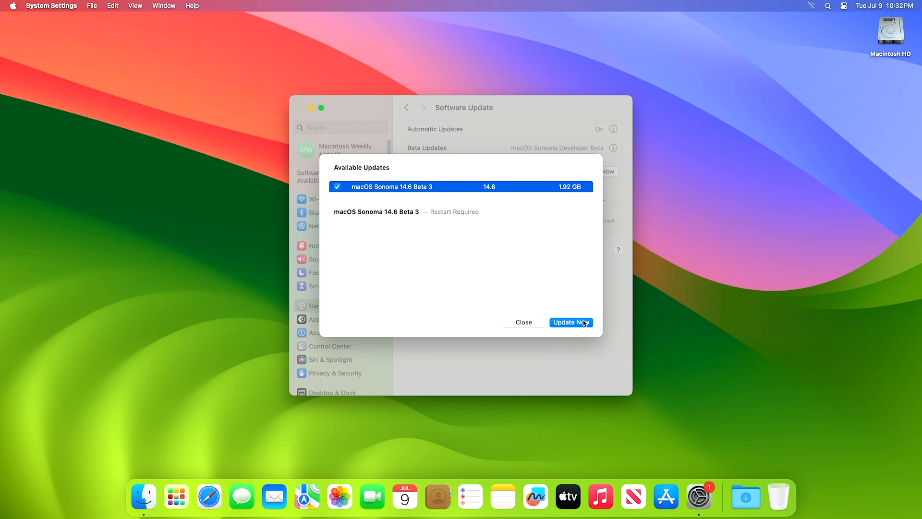
click(523, 321)
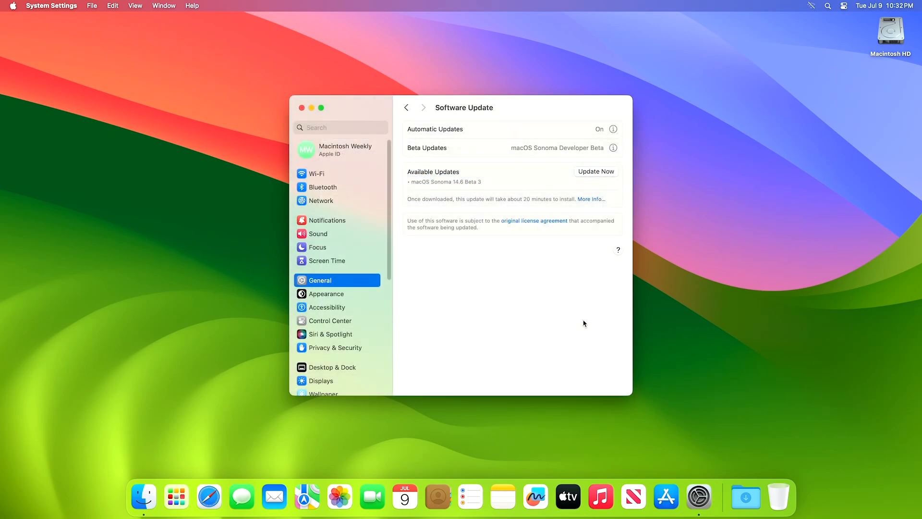
click(595, 171)
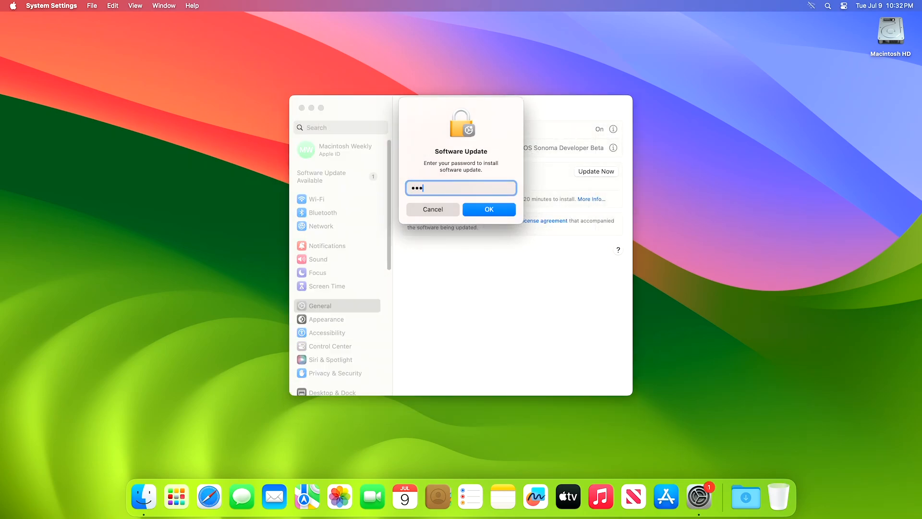
click(489, 209)
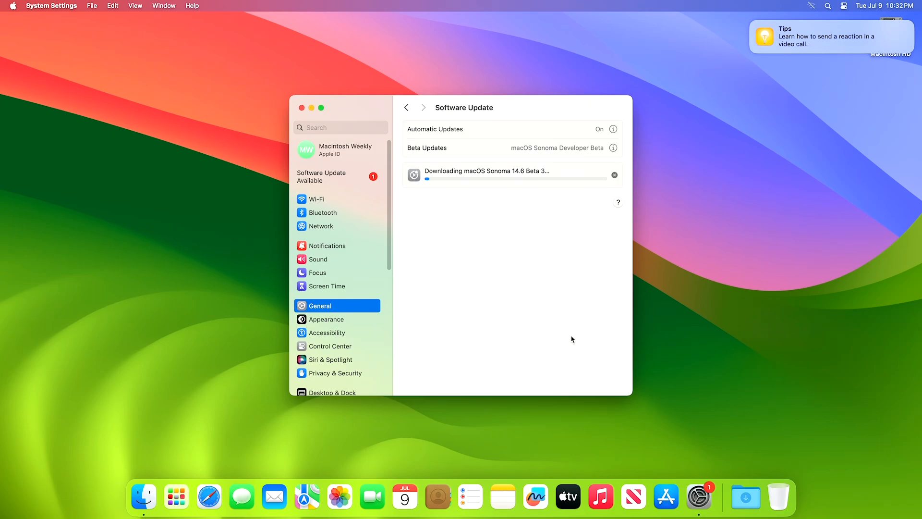
mouse_move(748, 23)
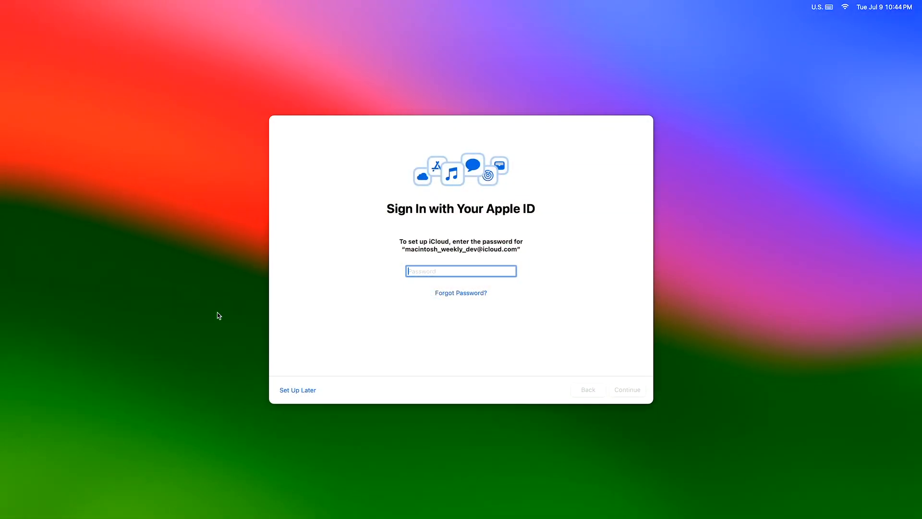
mouse_move(284, 329)
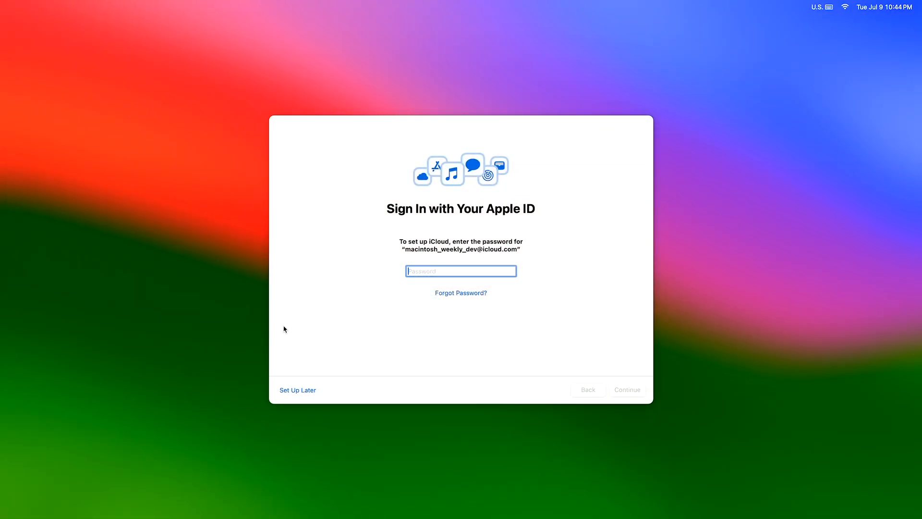
Step: Sign in with the Apple ID password, acknowledge Analytics and keep the Light appearance to finish setup
text(•••••)
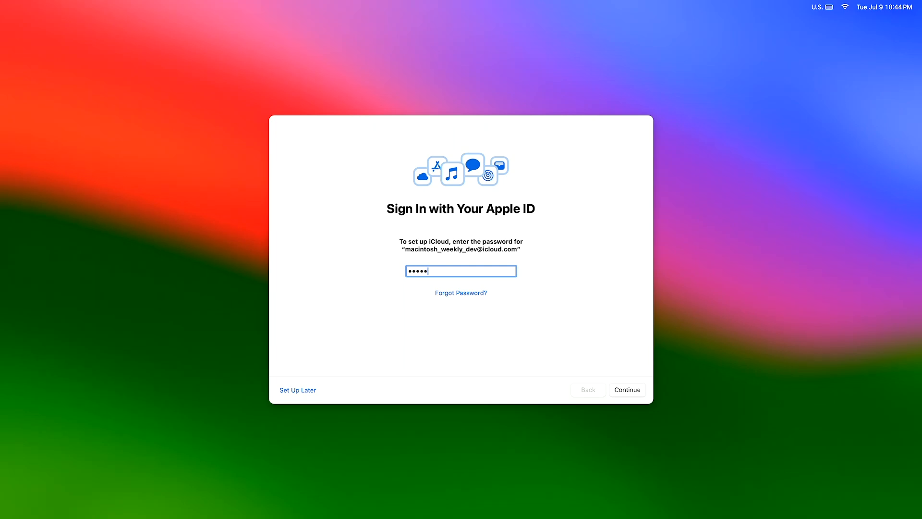
text(•••)
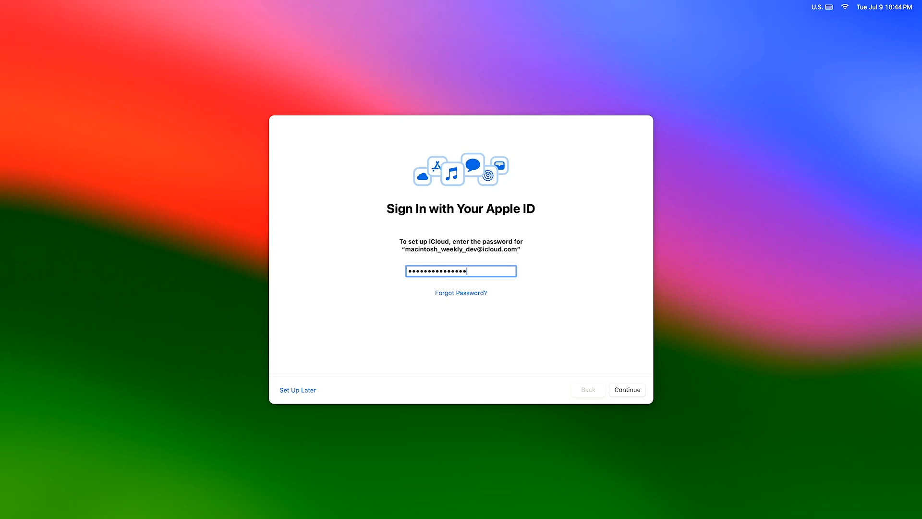
click(627, 389)
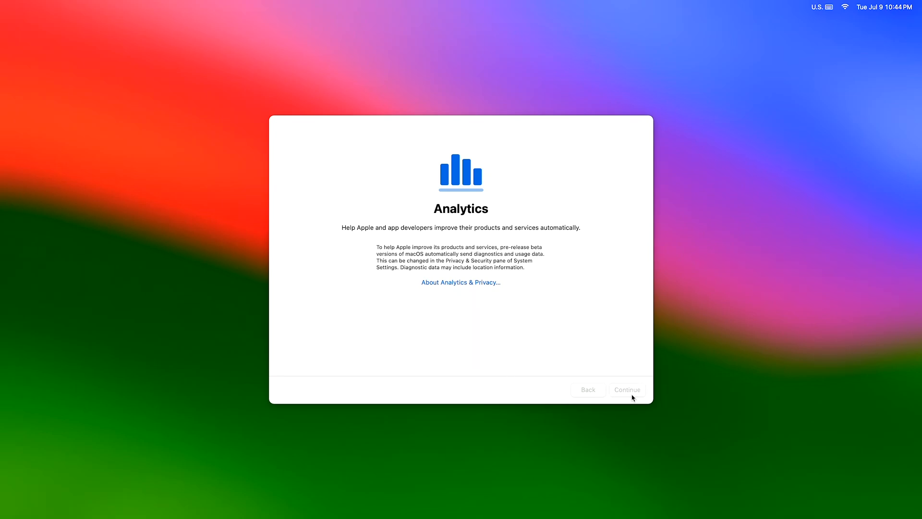
click(626, 389)
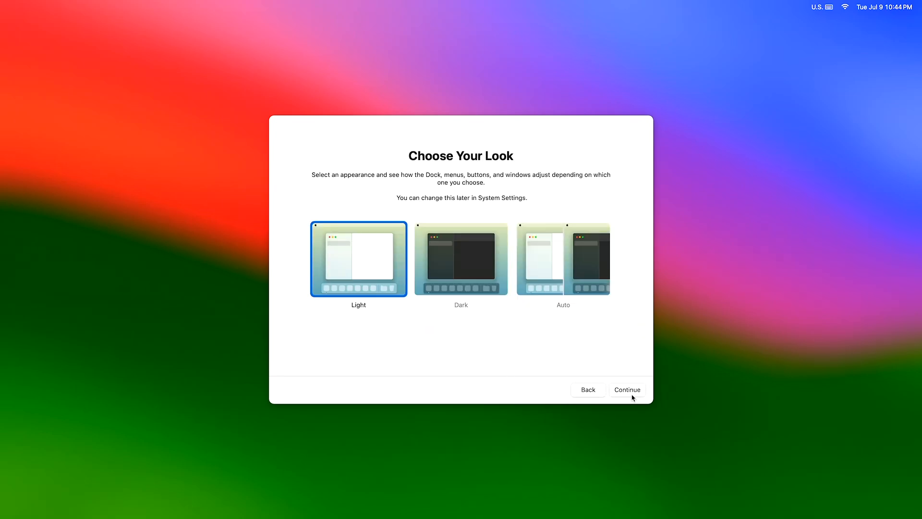
click(626, 389)
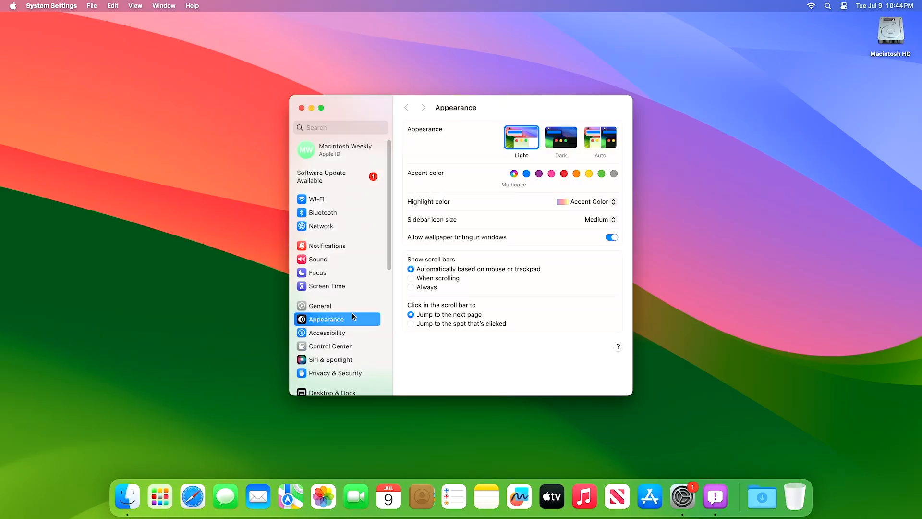
Step: Show General > About confirming macOS Sonoma 14.6 Beta (23G5066c) on the Mac mini
click(320, 306)
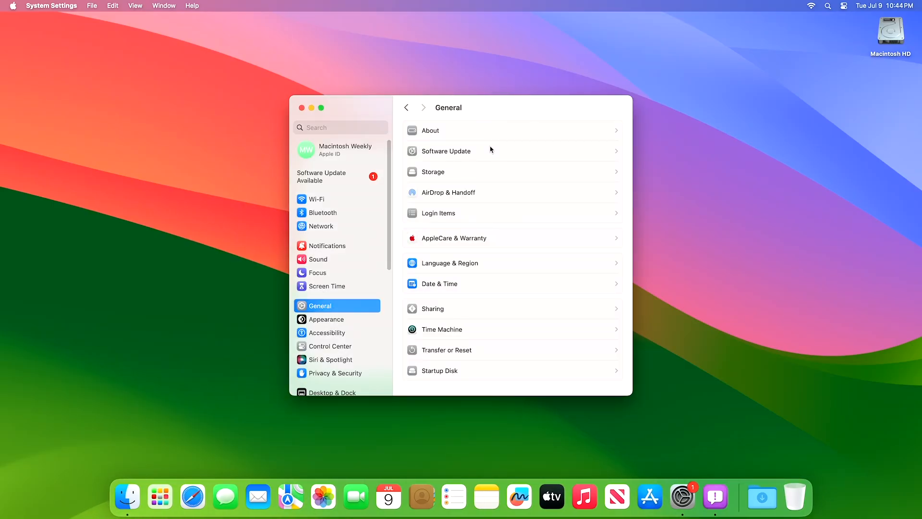
click(431, 129)
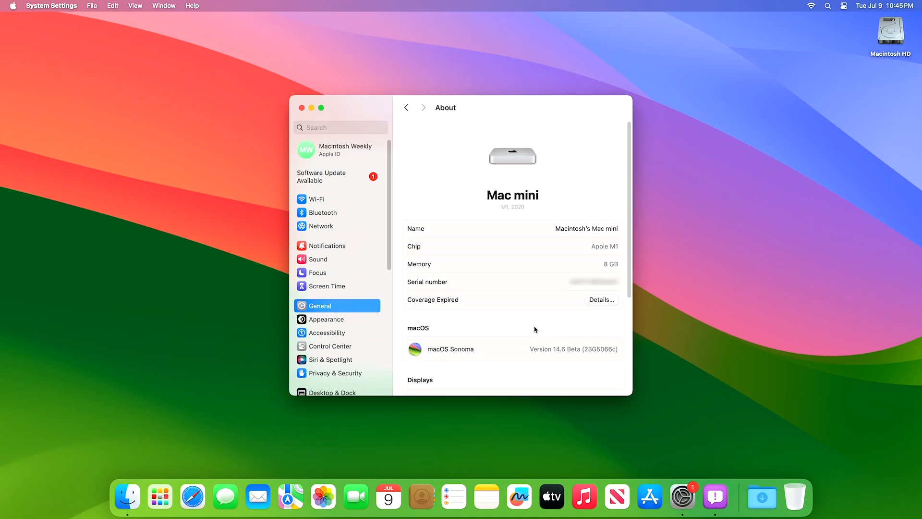
mouse_move(586, 356)
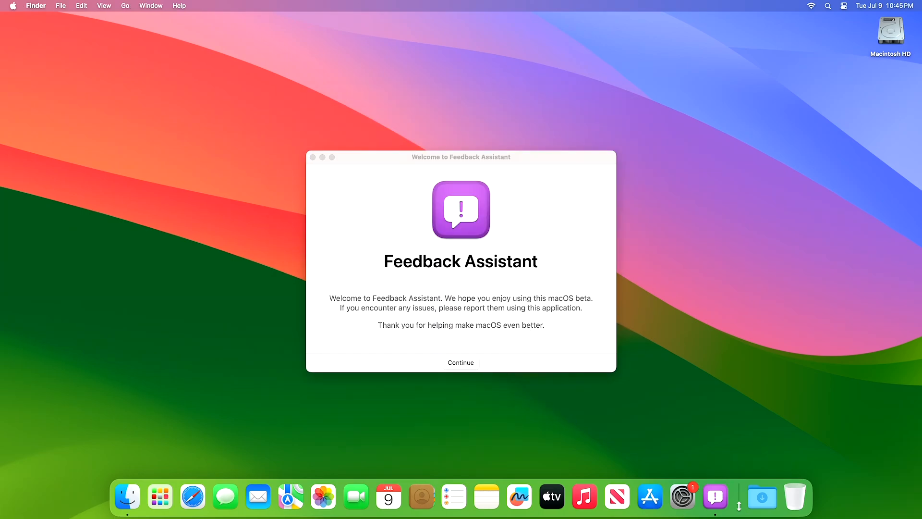
Step: Dismiss the Welcome to Feedback Assistant window, leaving the desktop clear
click(312, 156)
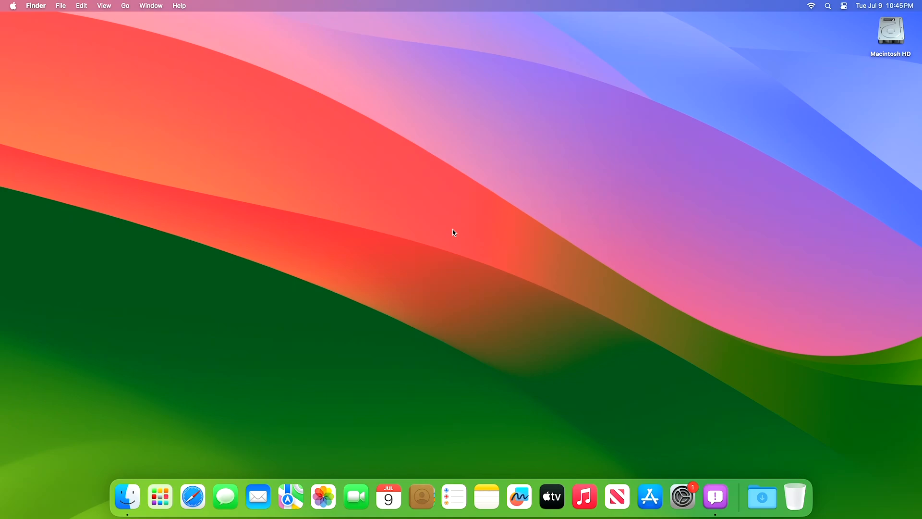
mouse_move(445, 229)
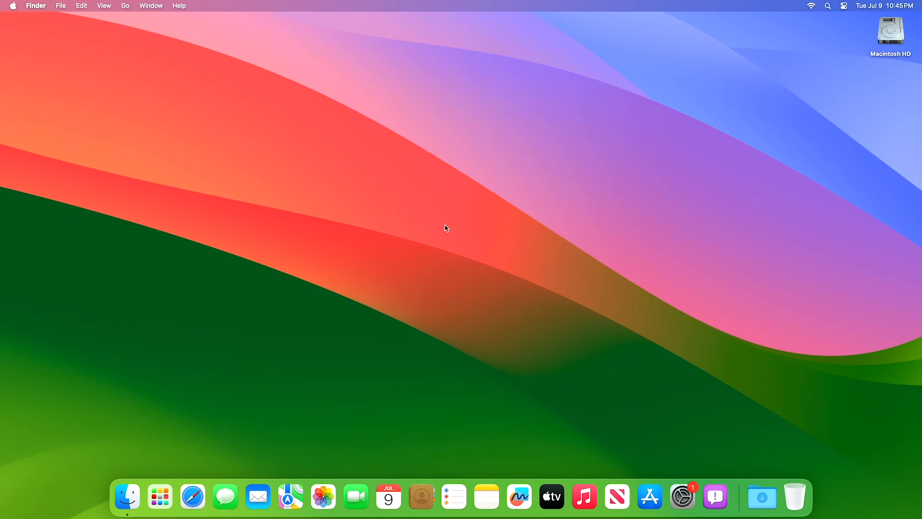